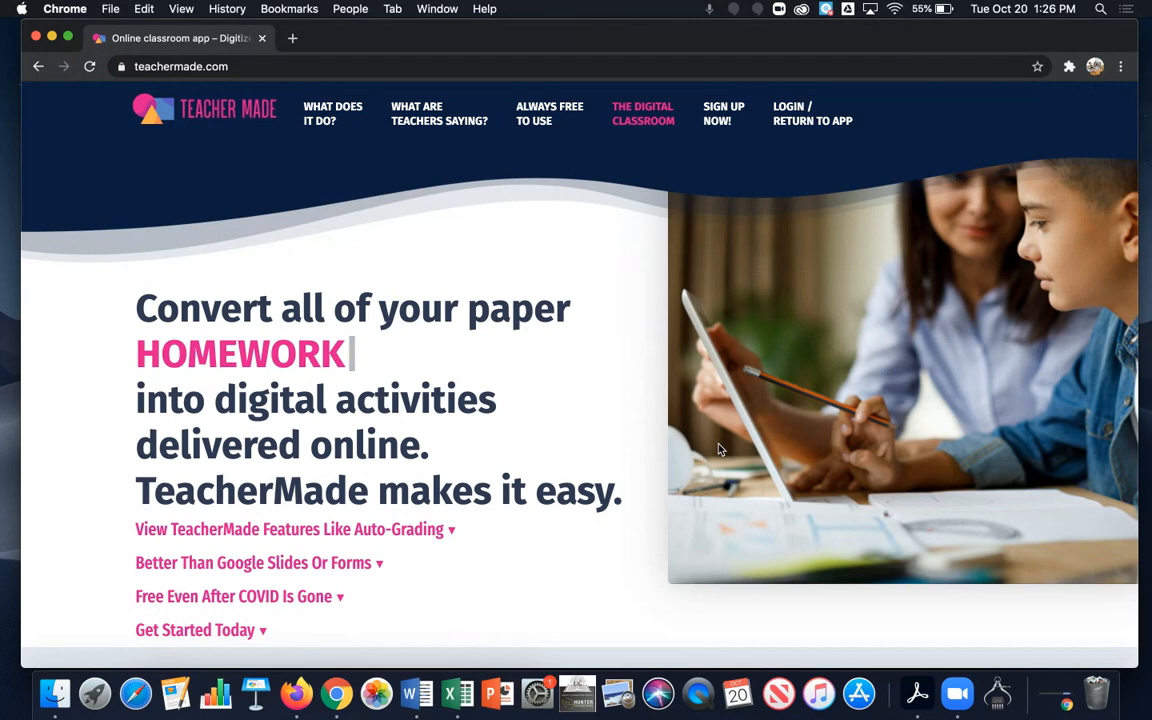
# Check the signed-in Chrome profile, then head to the TeacherMade sign-up page
pyautogui.click(1096, 68)
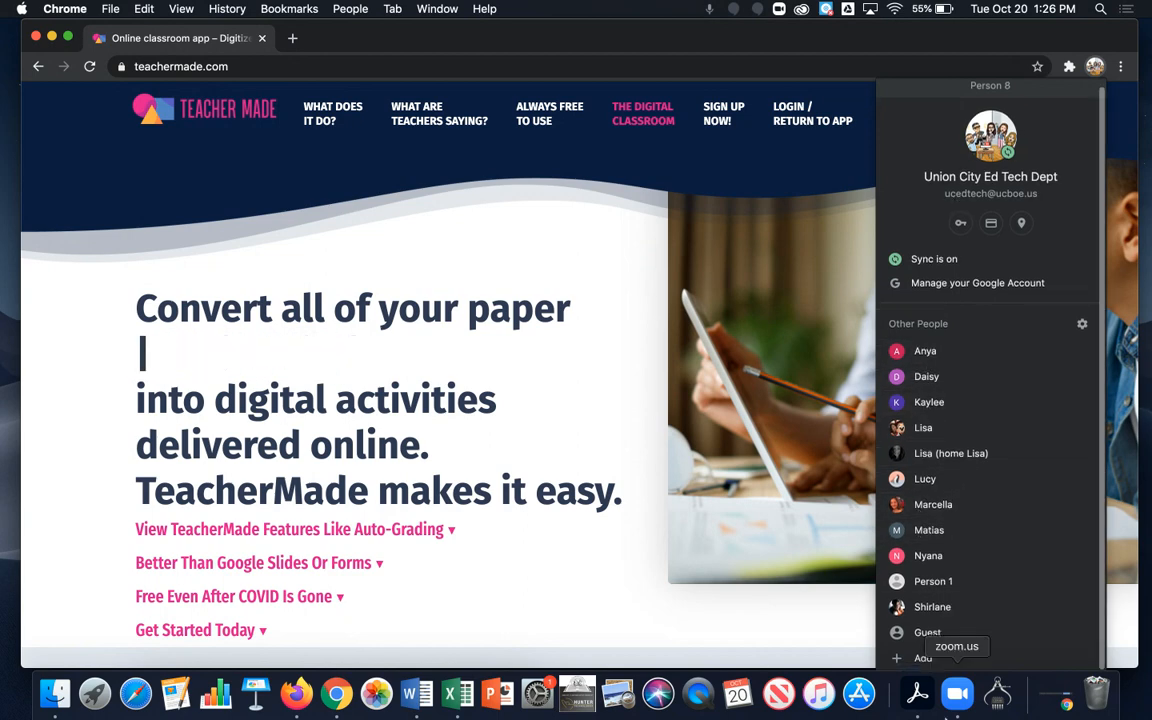
pyautogui.write('HANDO')
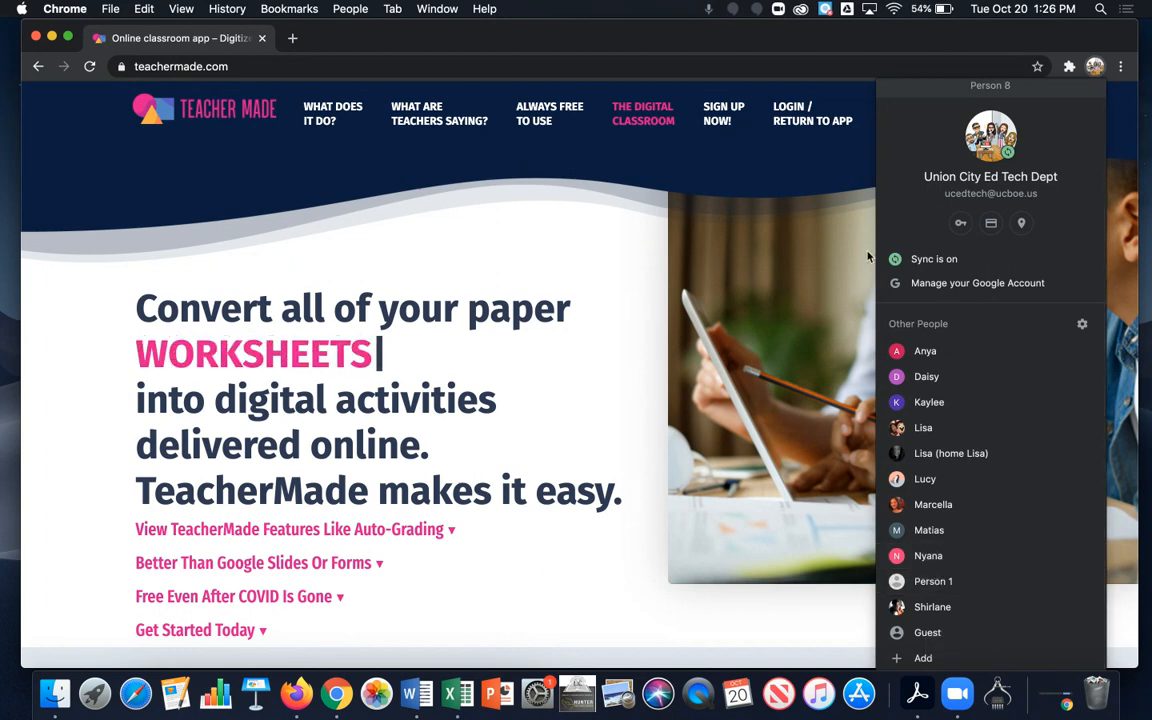
pyautogui.click(604, 204)
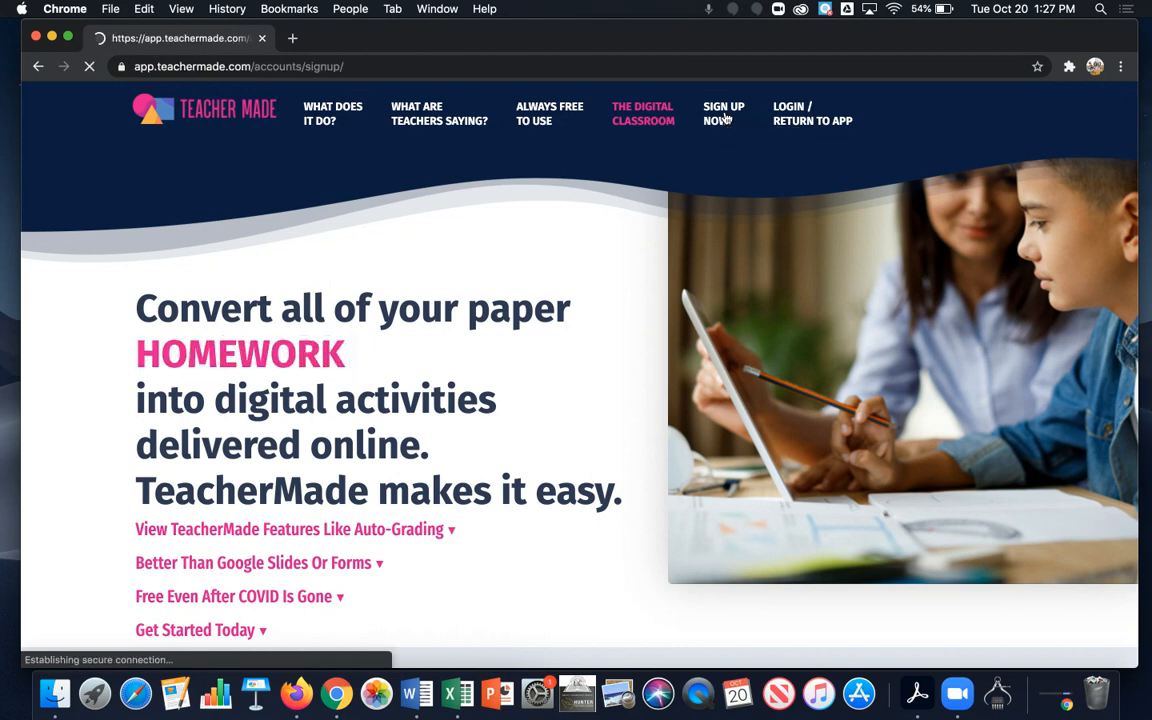
# Start registering for TeacherMade using the 'Register with Google' option
pyautogui.click(724, 112)
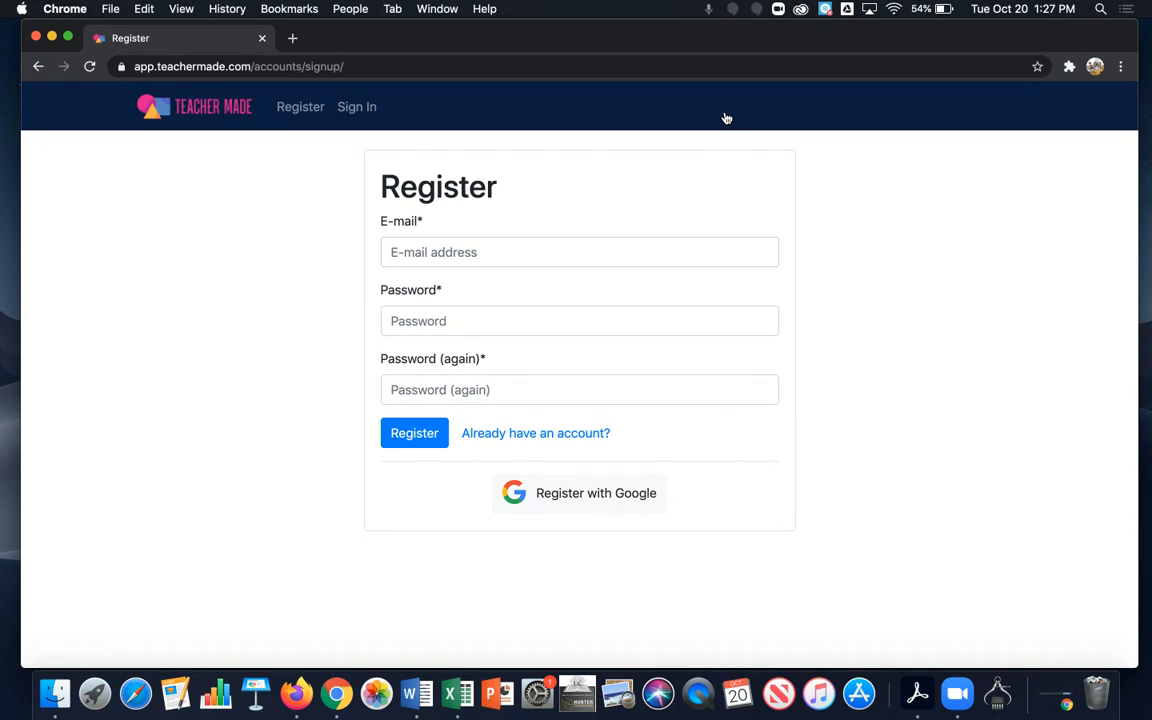
pyautogui.moveTo(590, 500)
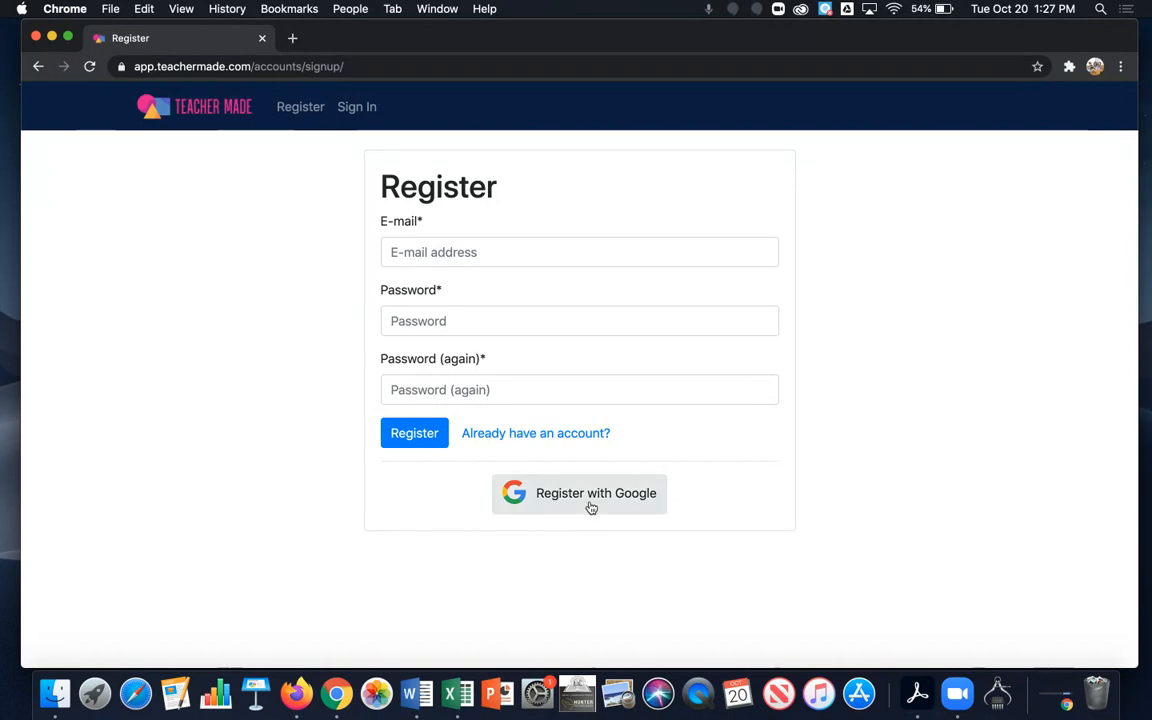
pyautogui.moveTo(580, 492)
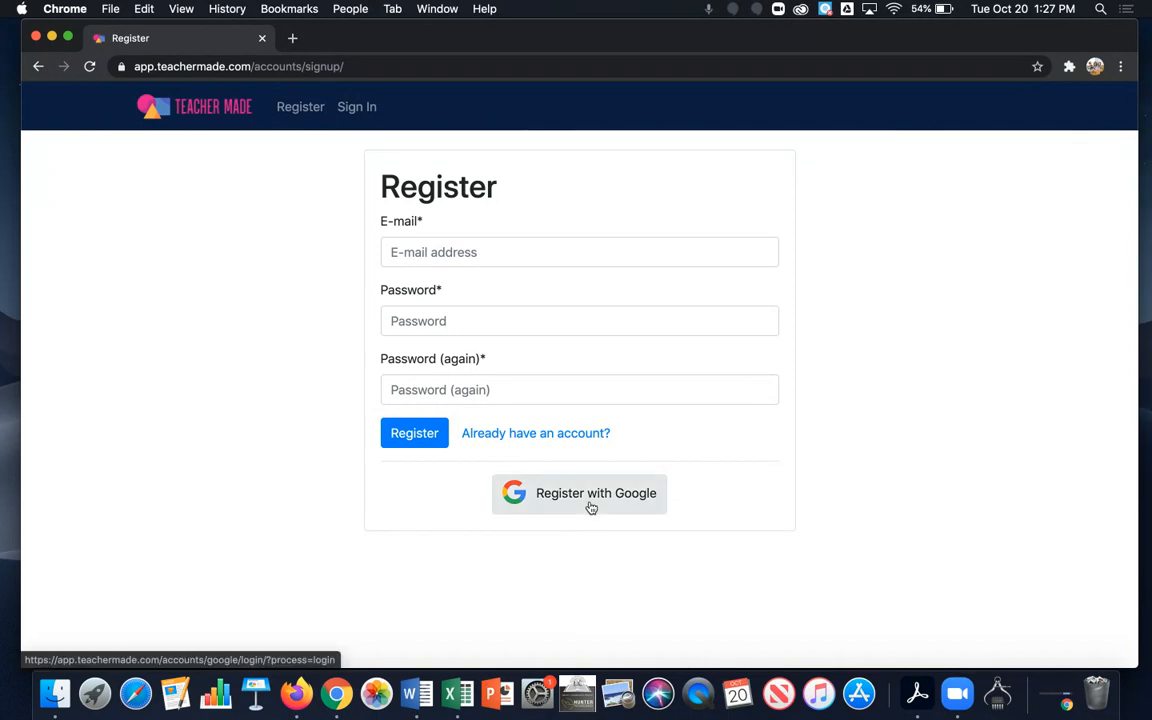
pyautogui.click(580, 492)
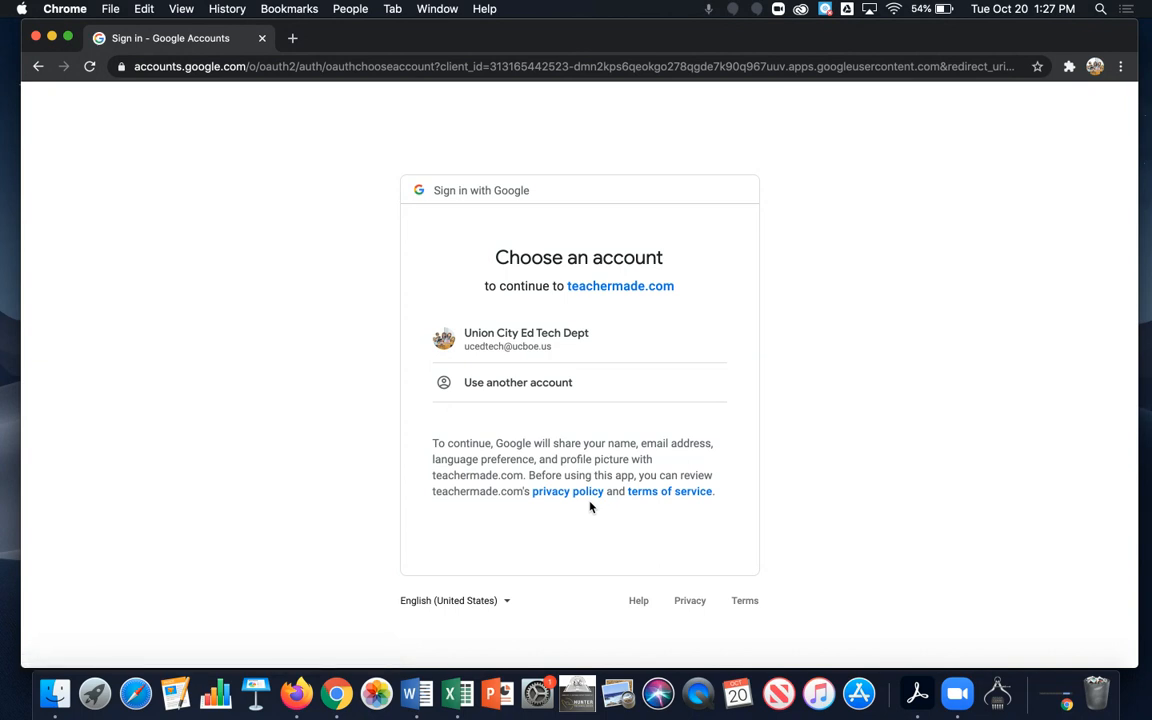
pyautogui.moveTo(584, 434)
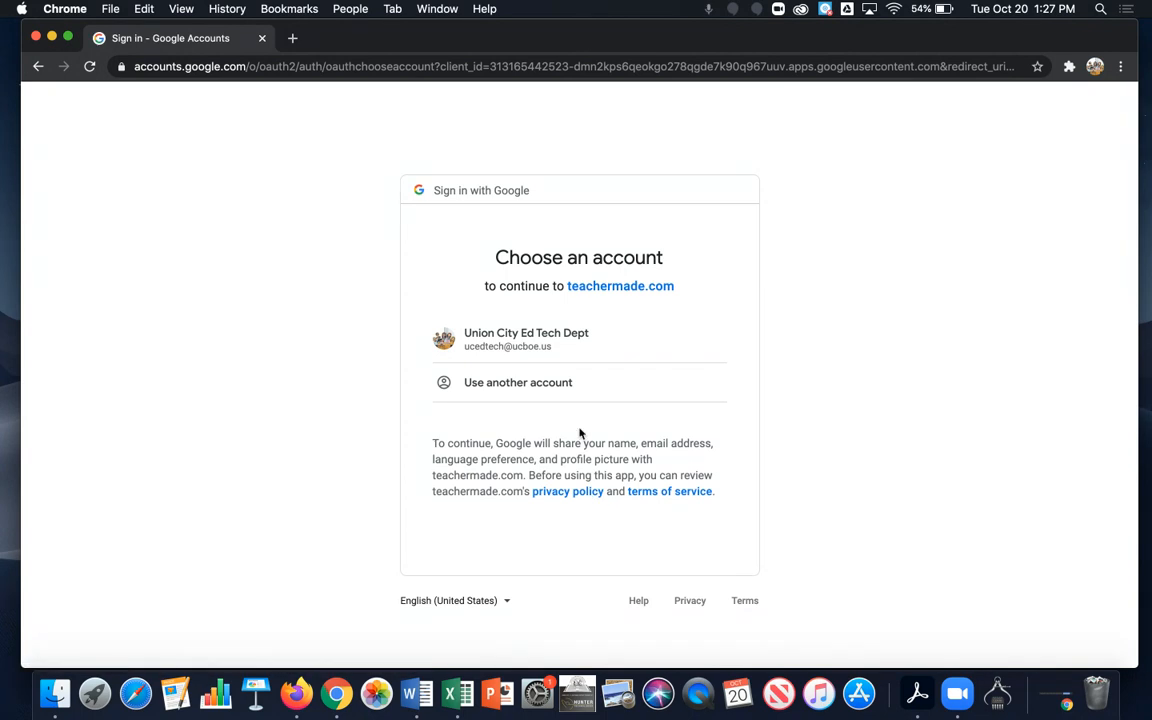
pyautogui.moveTo(750, 360)
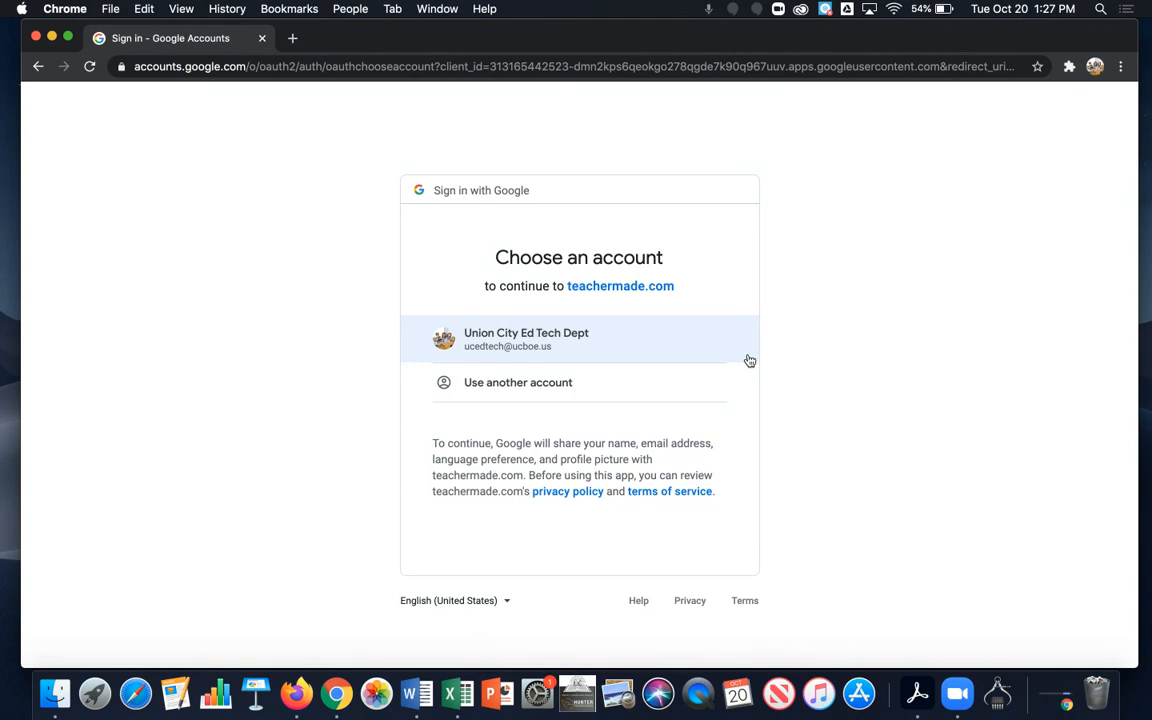
pyautogui.moveTo(544, 344)
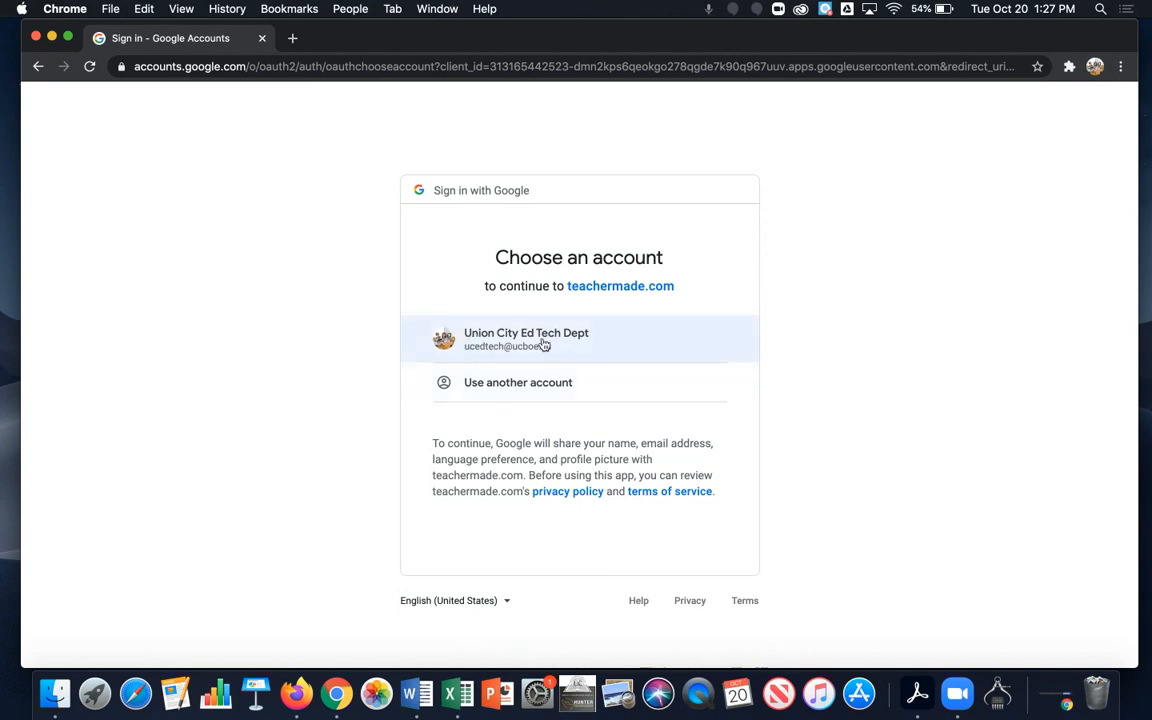
pyautogui.moveTo(580, 360)
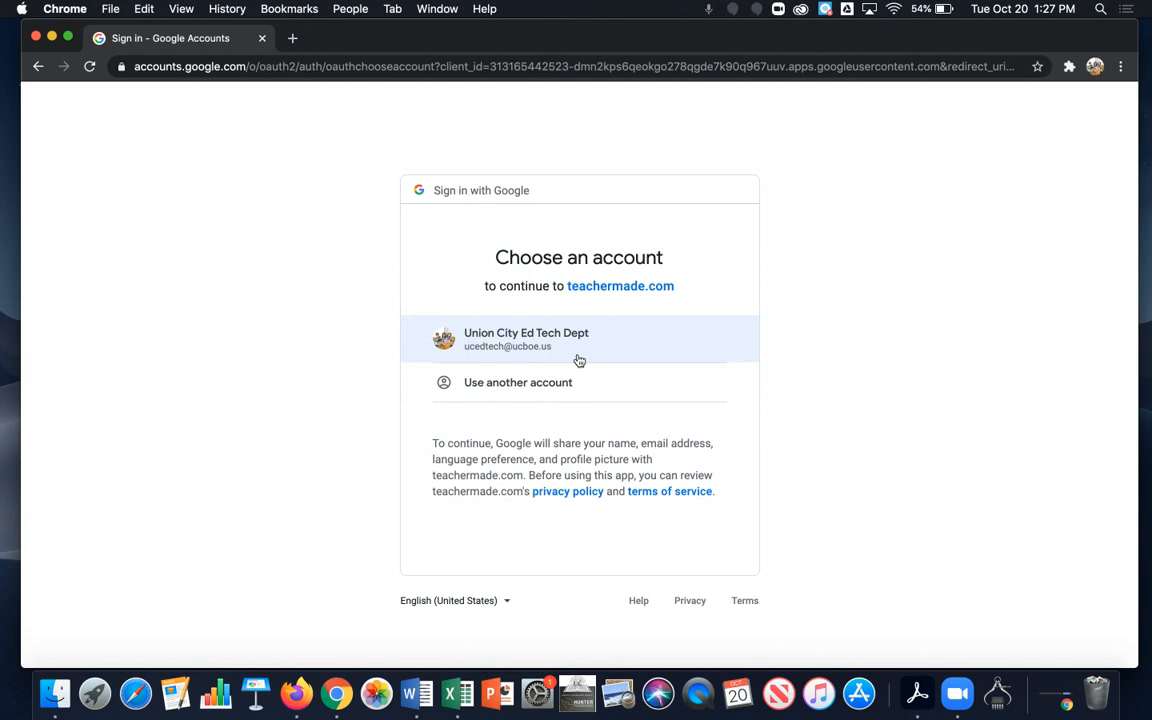
# Choose the school Google account to land on the empty My Worksheets dashboard
pyautogui.click(578, 340)
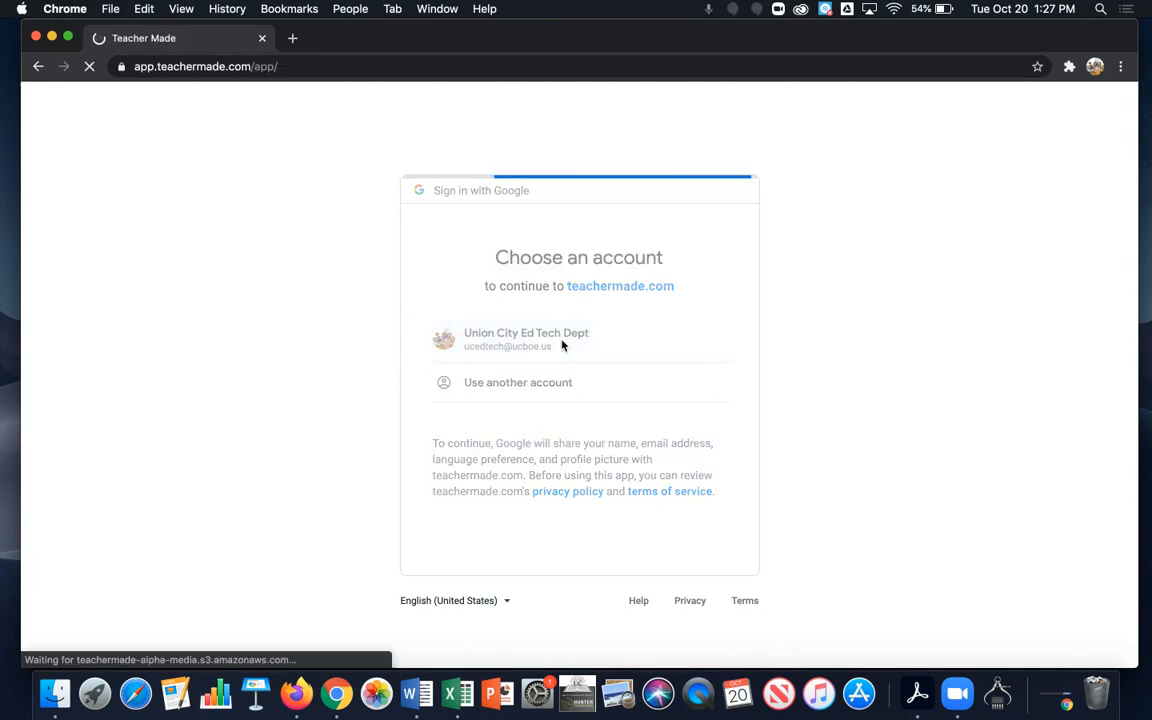
pyautogui.click(526, 340)
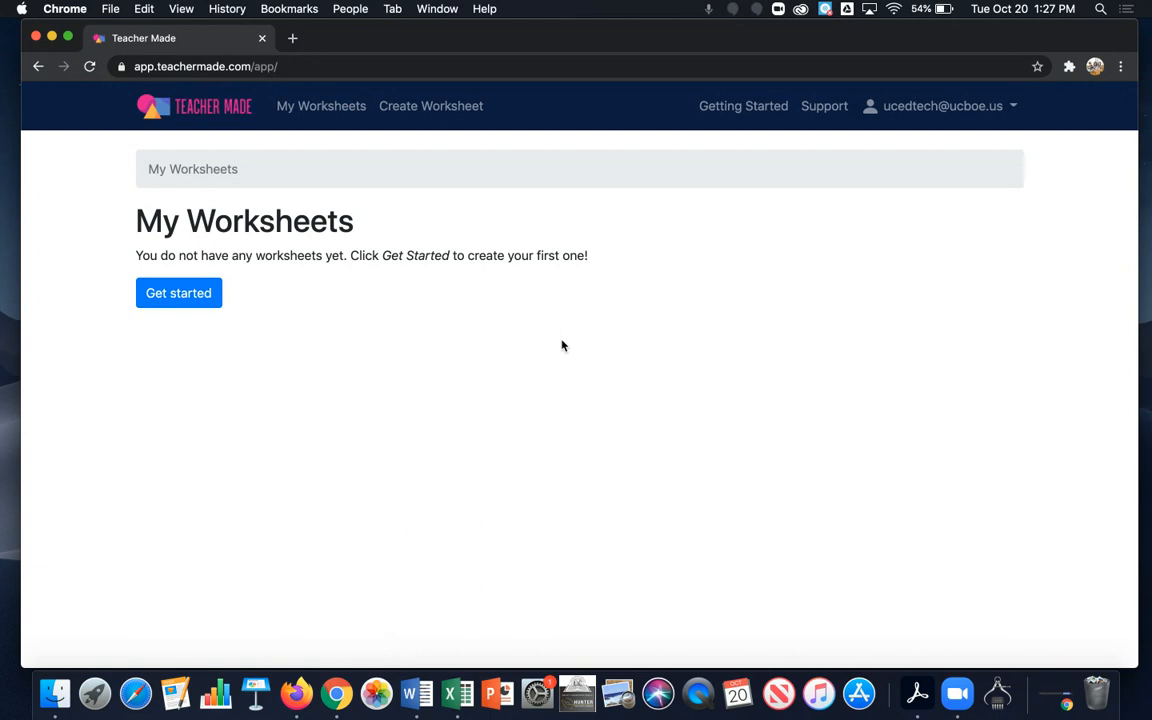